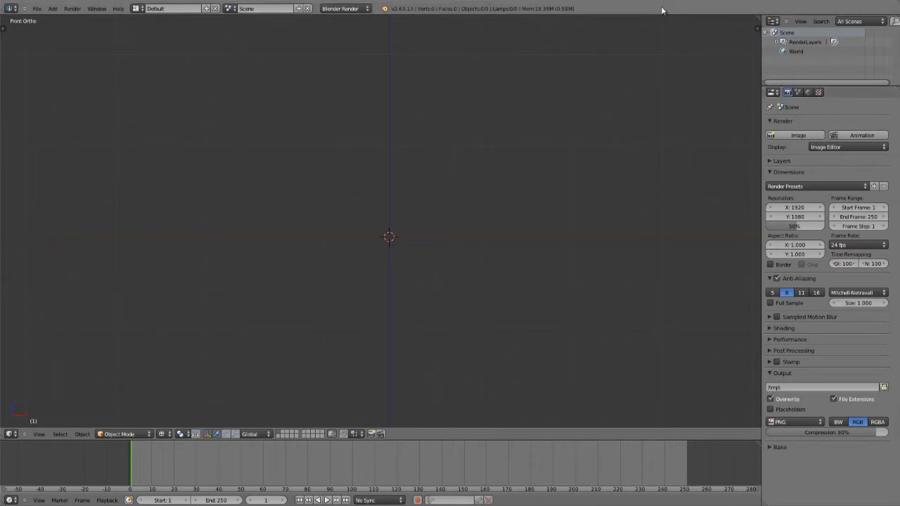
pyautogui.moveTo(484, 296)
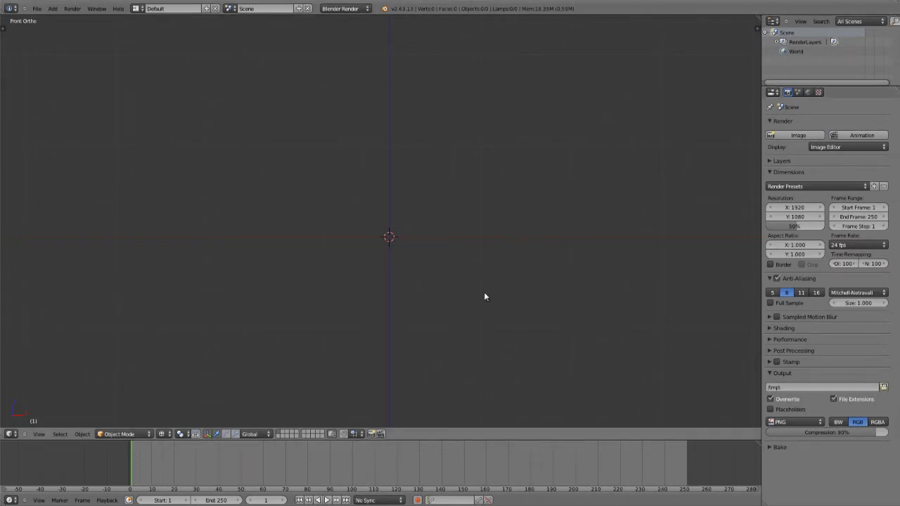
# Add a cube and a small icosphere low inside it, viewed at an angle
pyautogui.click(52, 9)
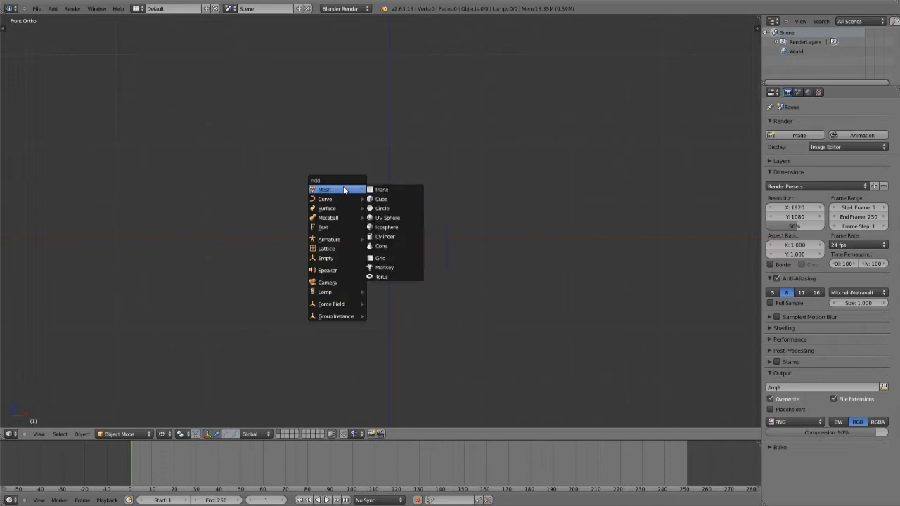
pyautogui.click(380, 199)
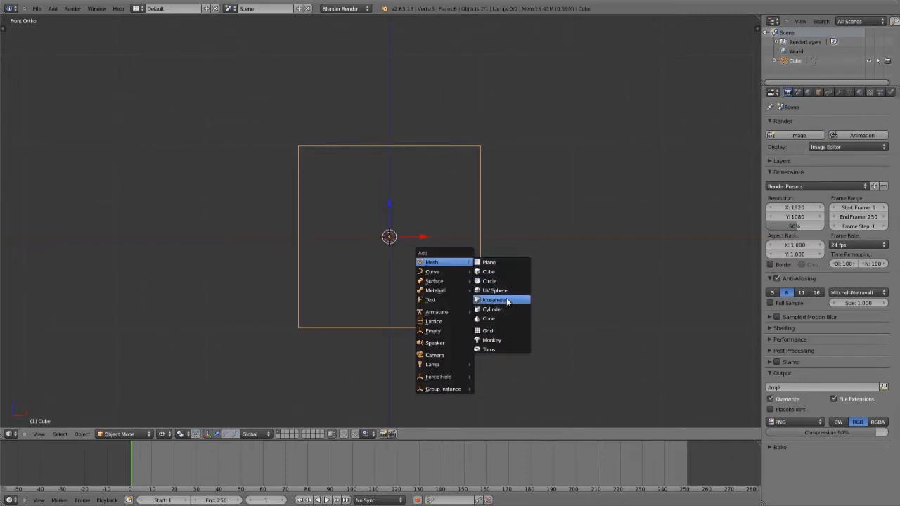
pyautogui.click(494, 300)
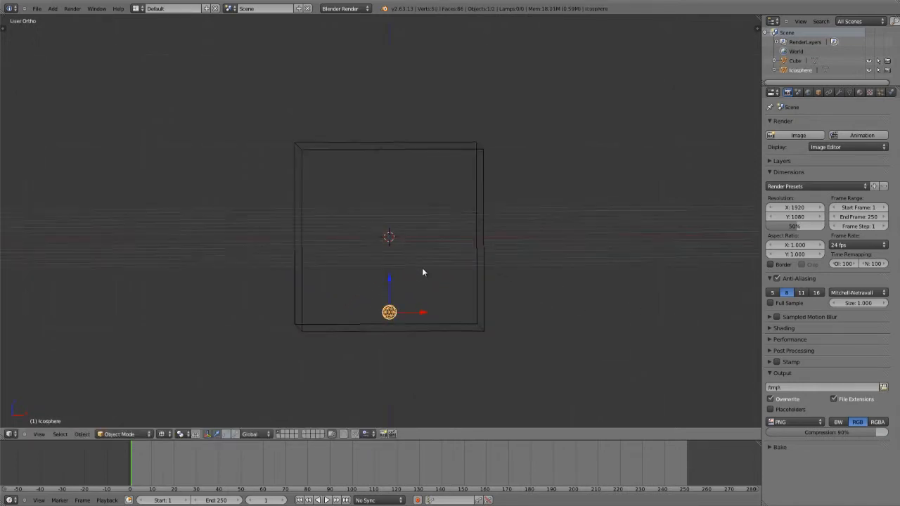
pyautogui.moveTo(422, 272); pyautogui.dragTo(504, 275)
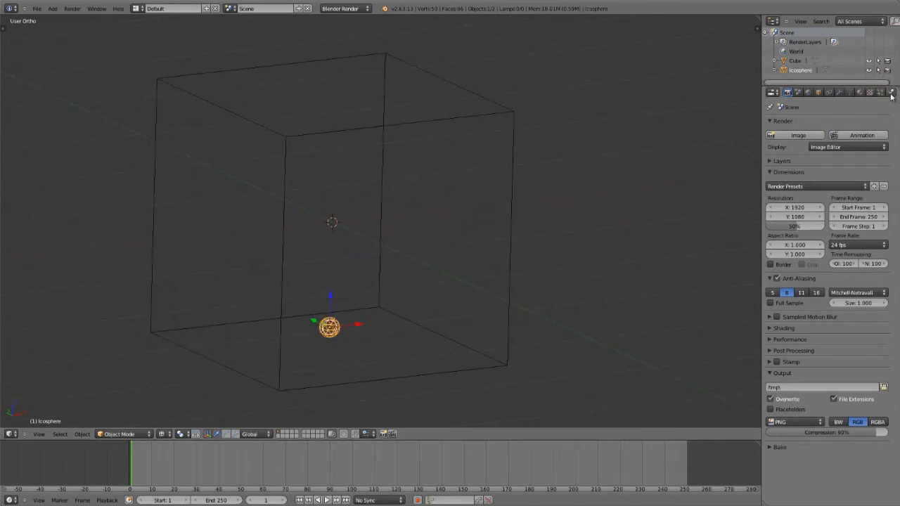
# Enable Smoke physics with the icosphere as Flow and the cube as Domain
pyautogui.click(890, 92)
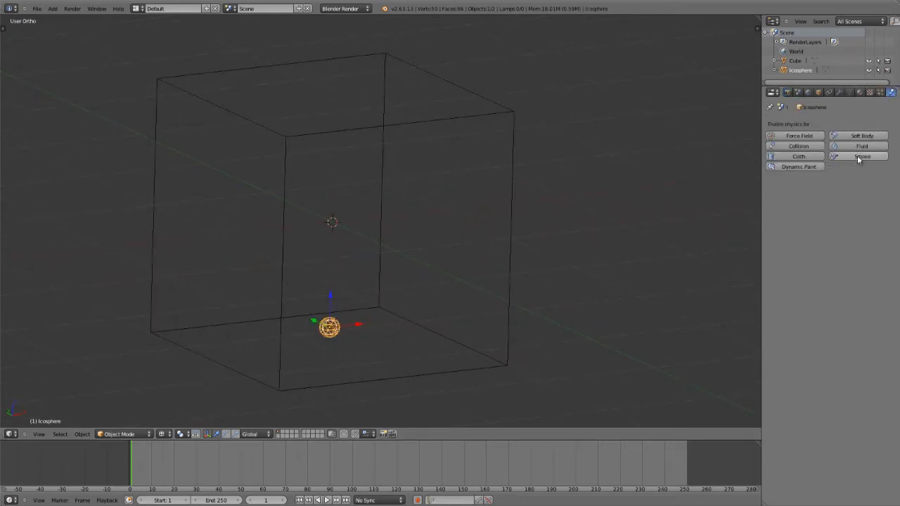
pyautogui.click(852, 156)
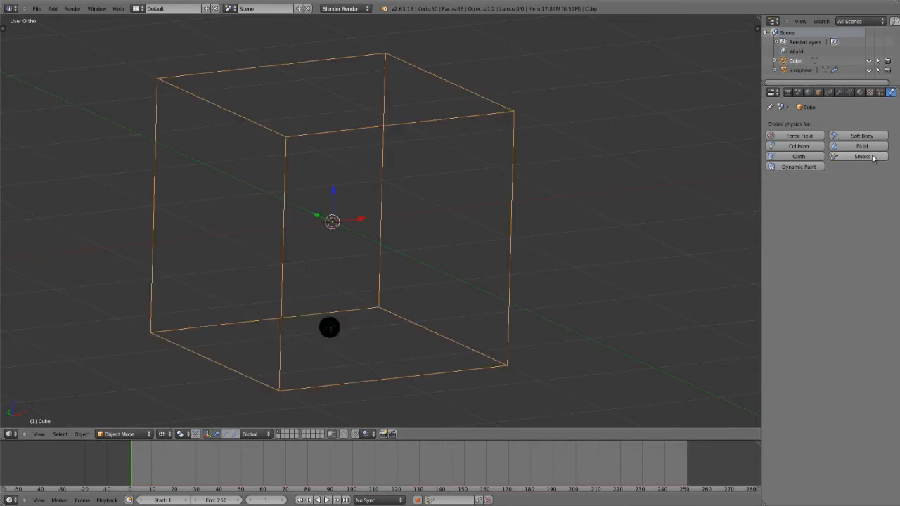
pyautogui.click(852, 156)
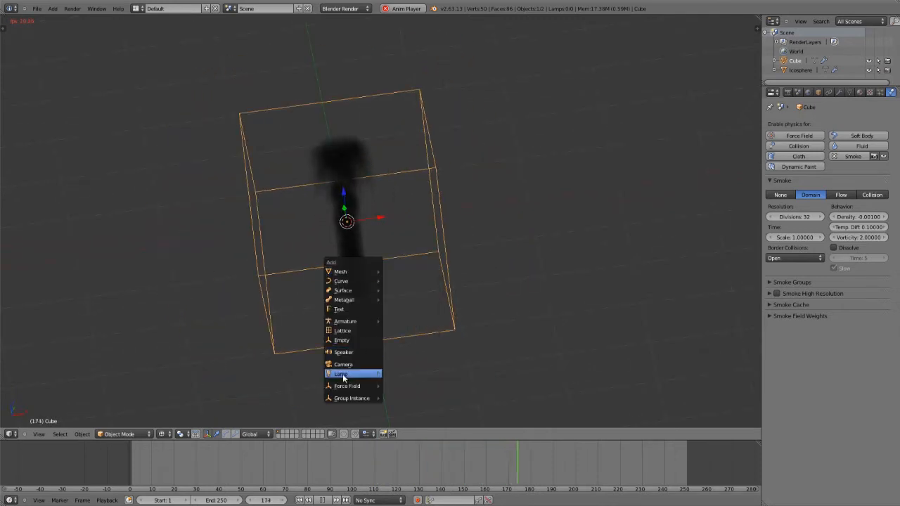
# Add a Sun lamp to light the smoke plume
pyautogui.click(340, 374)
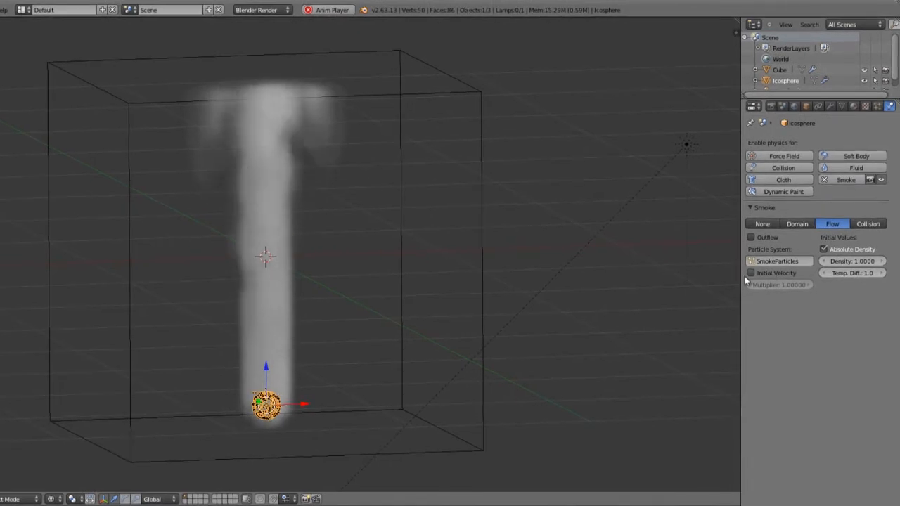
# Set SmokeParticles to End 25, Number 5000, Lifetime 2 and Normal velocity 2
pyautogui.click(750, 272)
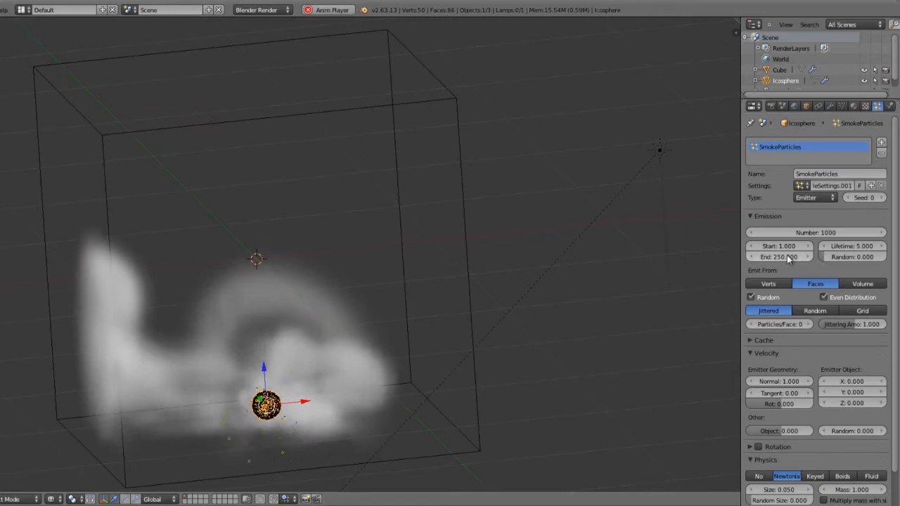
pyautogui.click(778, 257)
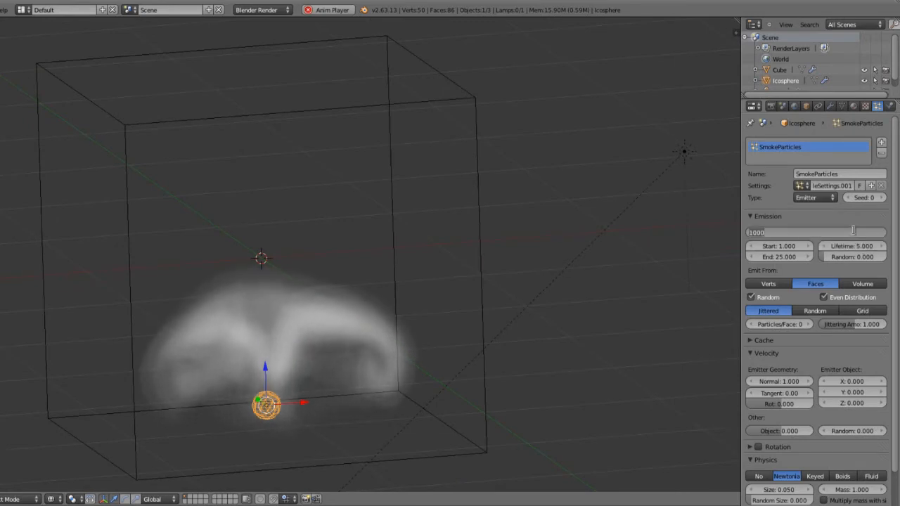
pyautogui.write('5000')
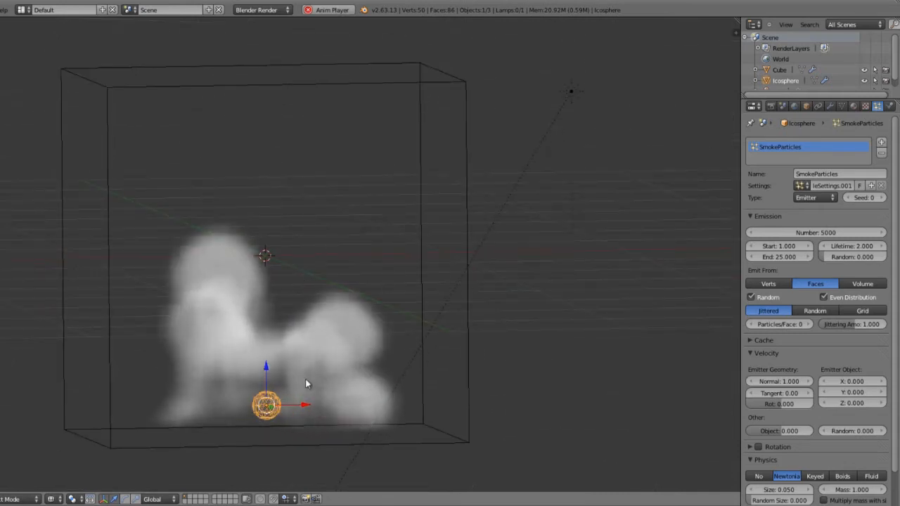
pyautogui.moveTo(779, 381)
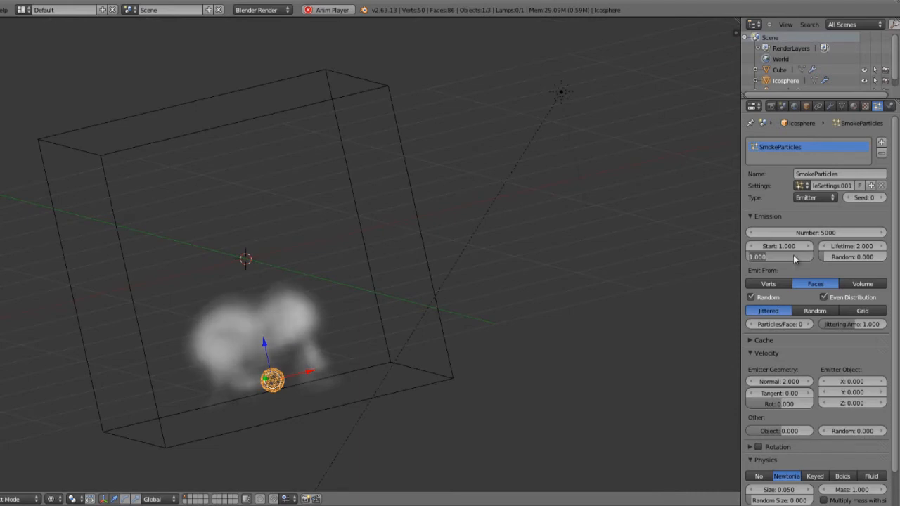
pyautogui.click(779, 256)
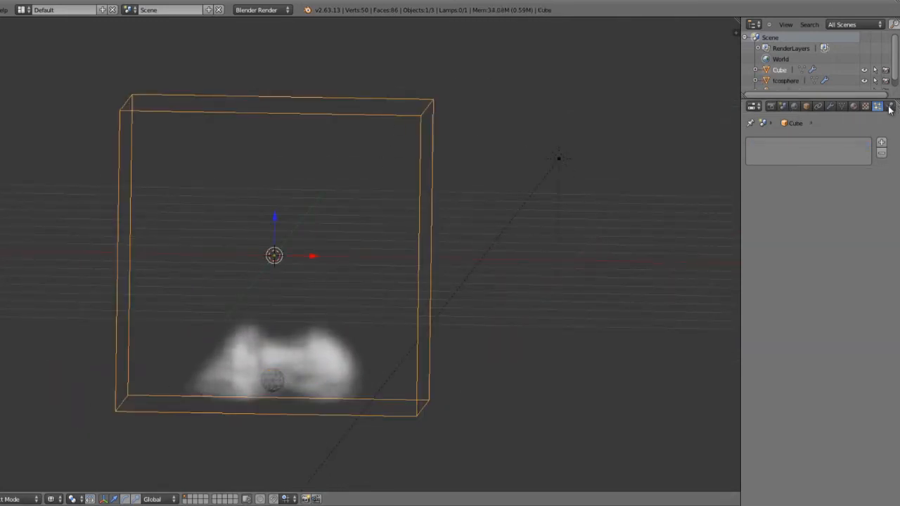
# Raise the cube domain's smoke vorticity to 4 and collapse the Smoke Cache panel
pyautogui.click(877, 106)
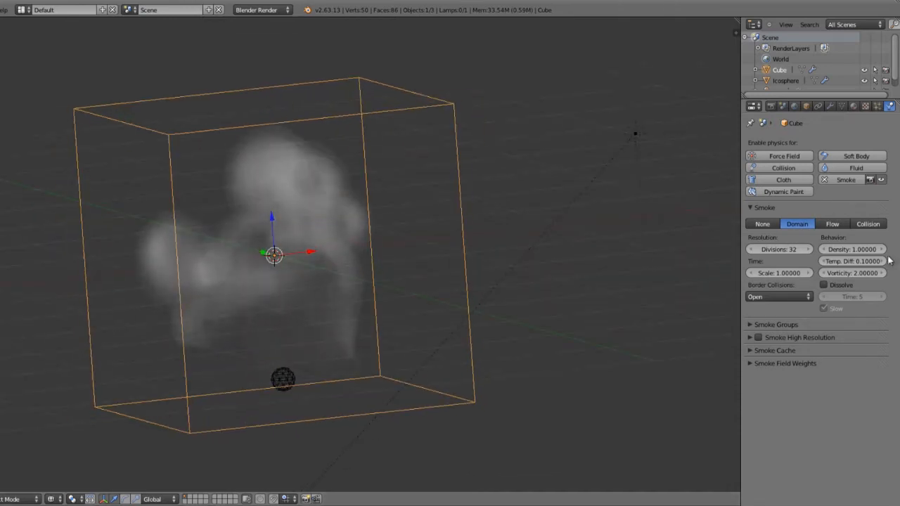
pyautogui.click(853, 273)
pyautogui.write('4')
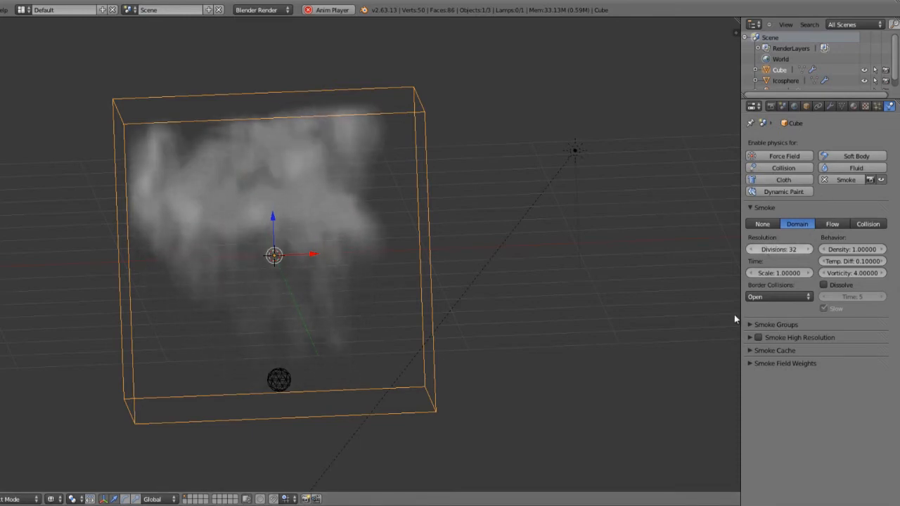
pyautogui.click(750, 338)
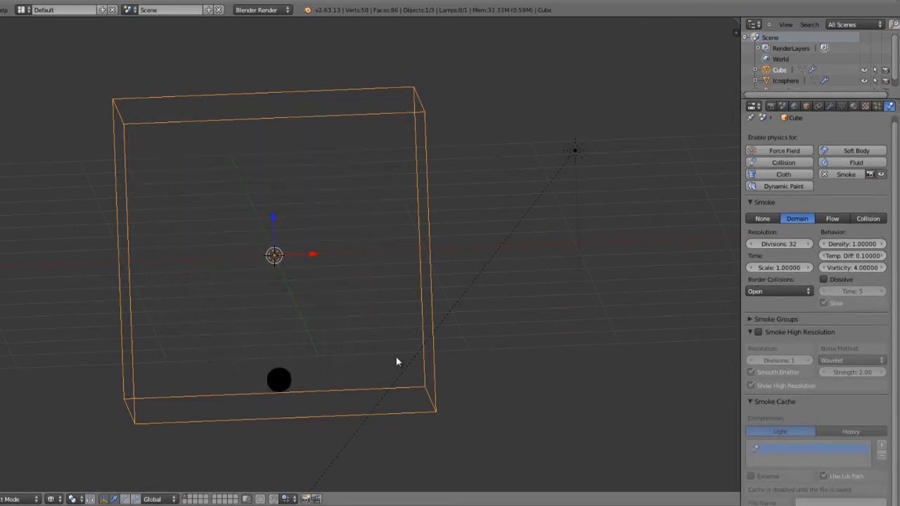
pyautogui.moveTo(232, 442)
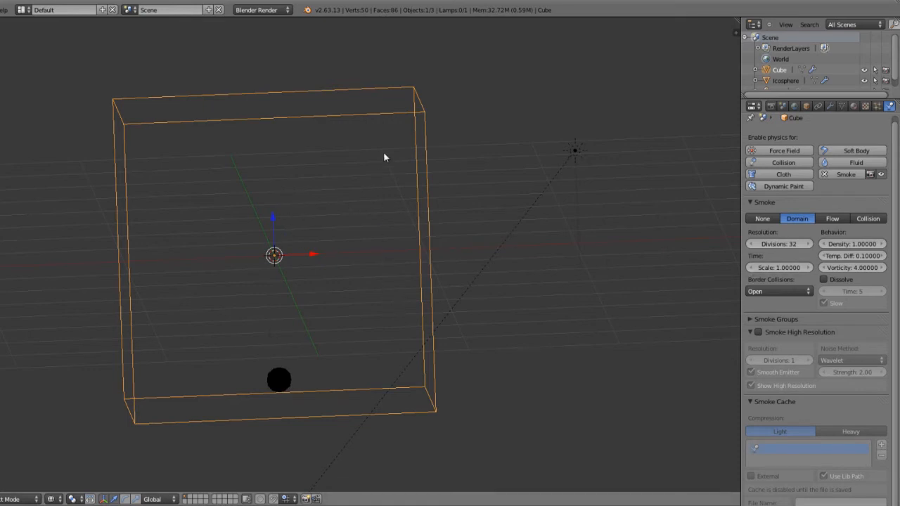
pyautogui.moveTo(284, 339)
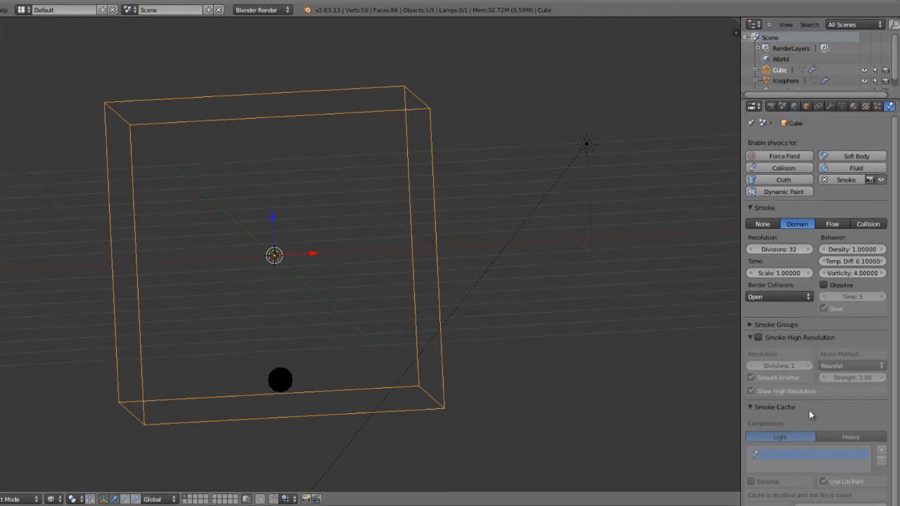
pyautogui.scroll(-3)
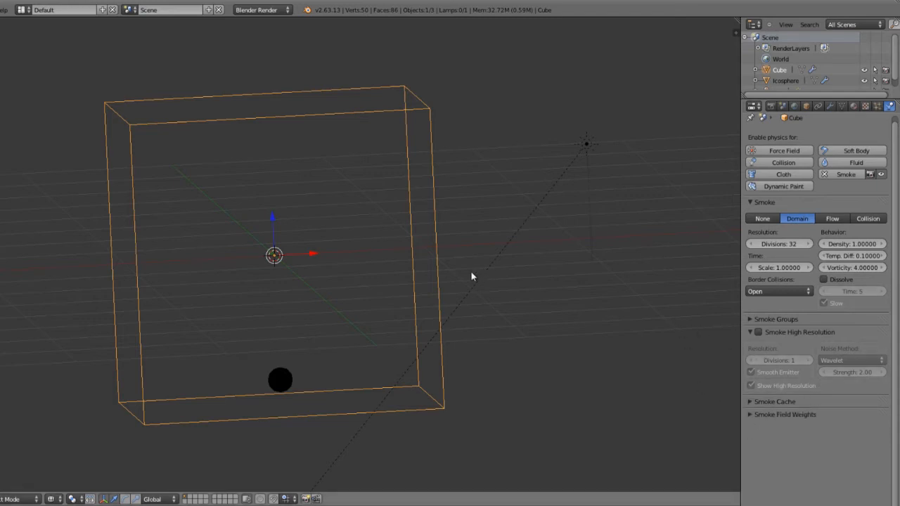
# Select the icosphere emitter and show its particle system settings
pyautogui.click(280, 380)
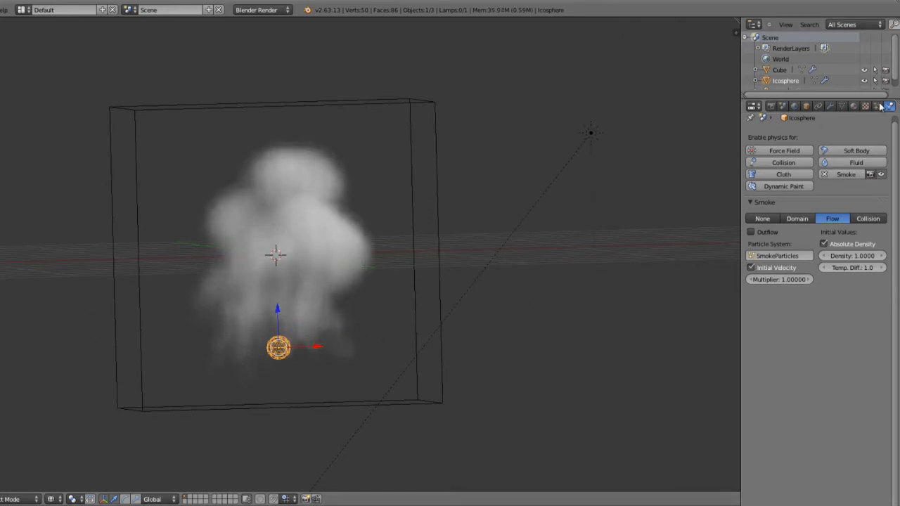
pyautogui.click(877, 105)
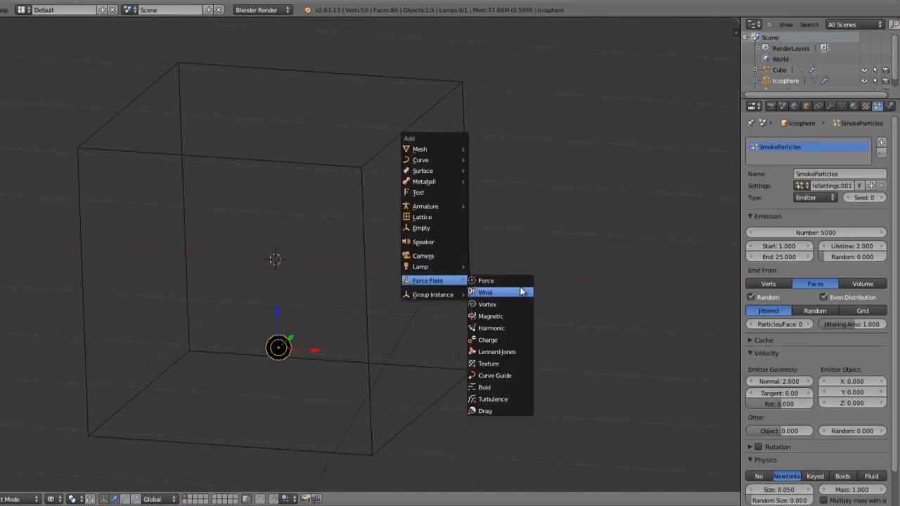
pyautogui.moveTo(495, 375)
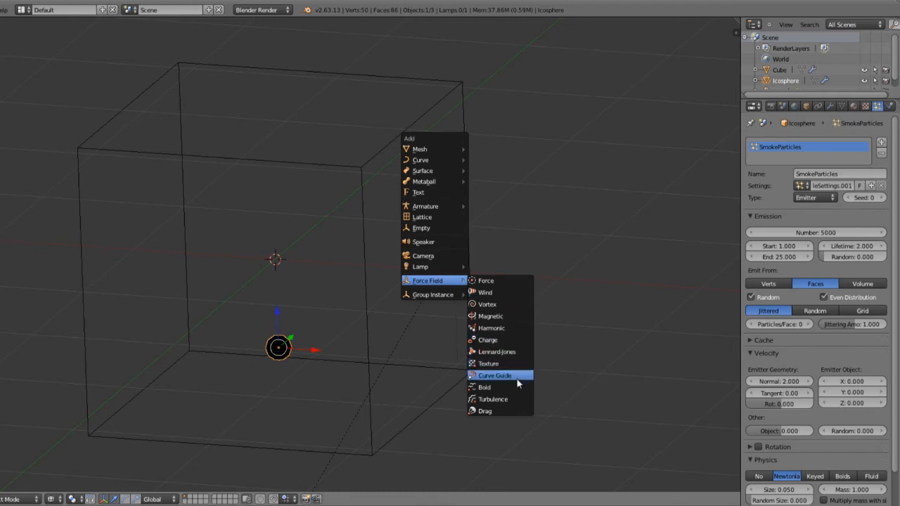
pyautogui.moveTo(494, 374)
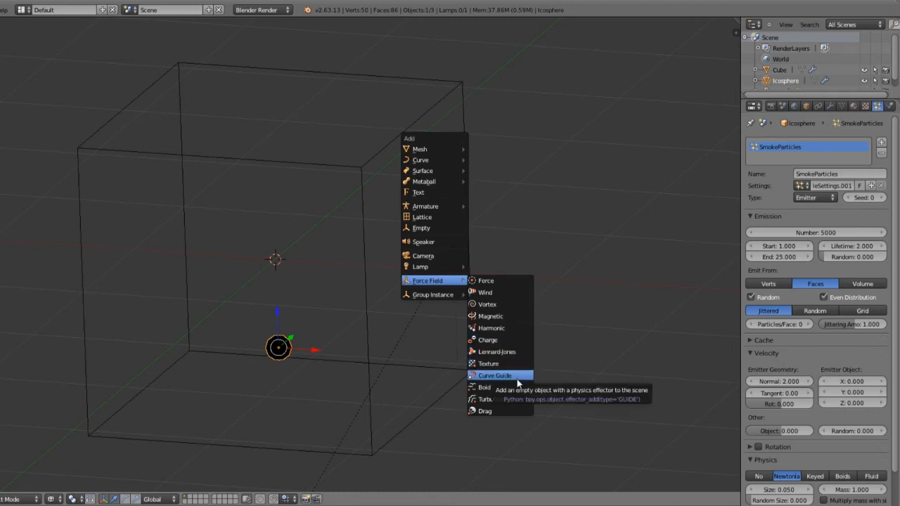
pyautogui.moveTo(499, 387)
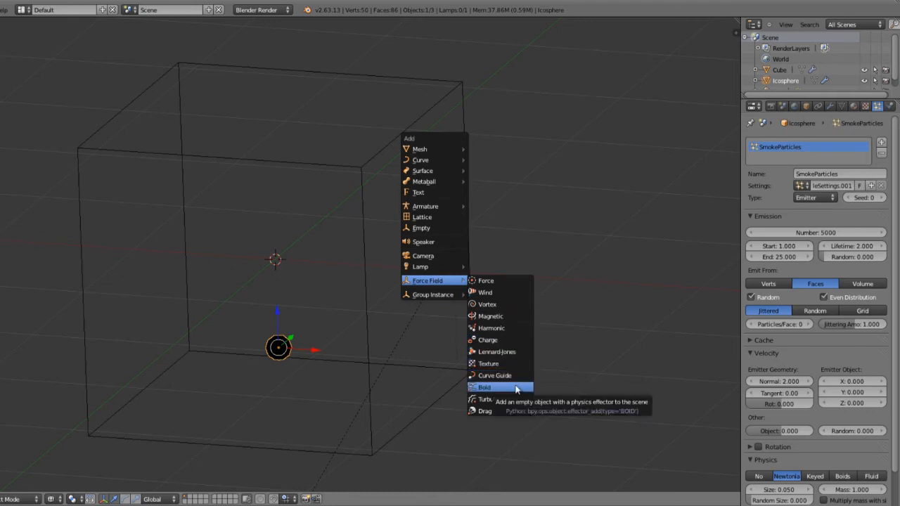
# Cancel the force field menu, then select the cube and show its Physics settings
pyautogui.click(484, 387)
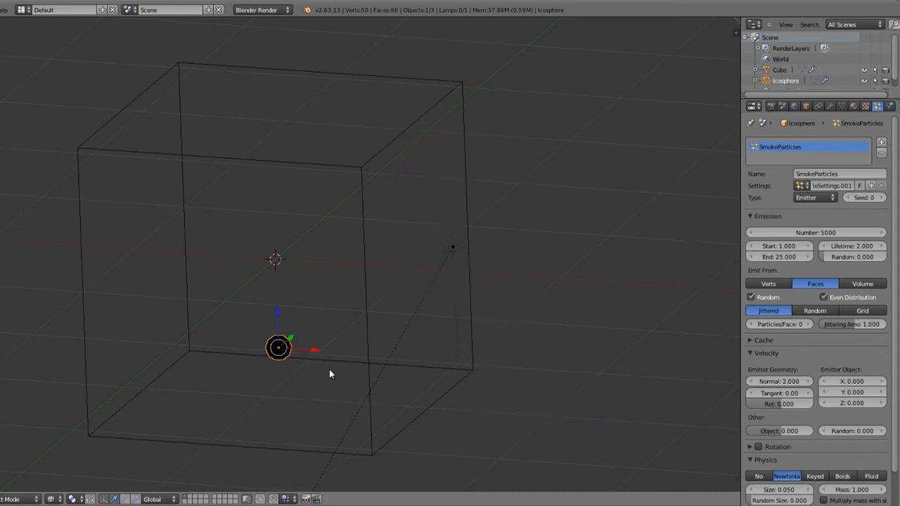
pyautogui.moveTo(394, 341)
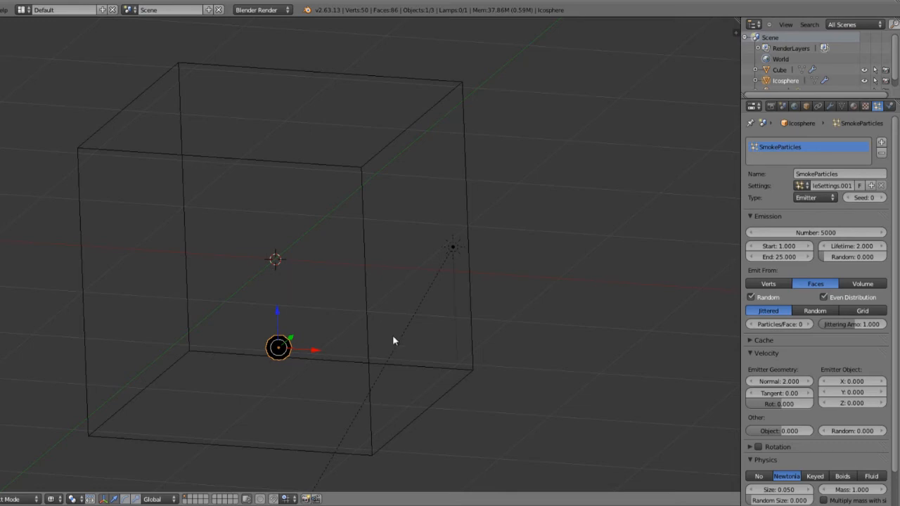
pyautogui.click(299, 308)
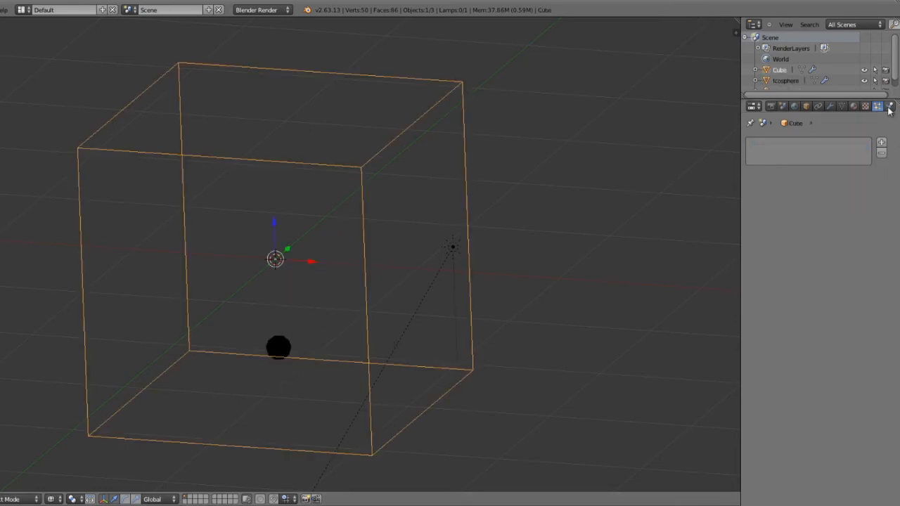
pyautogui.click(877, 105)
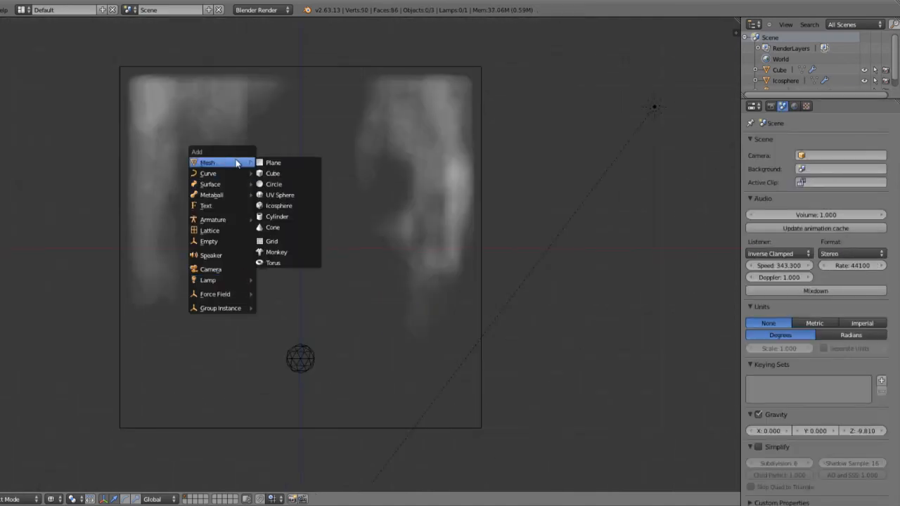
# Add a flat cylinder as a second Smoke Flow with Initial Velocity enabled
pyautogui.click(277, 216)
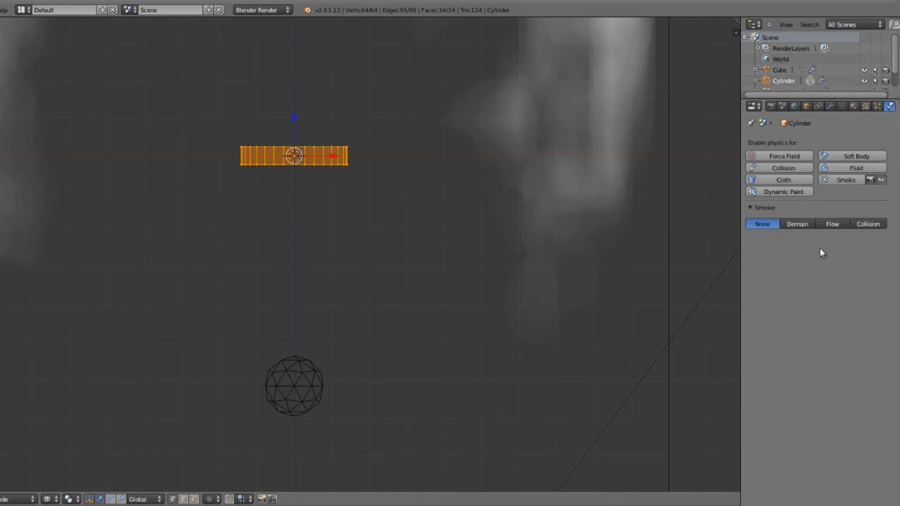
pyautogui.click(832, 223)
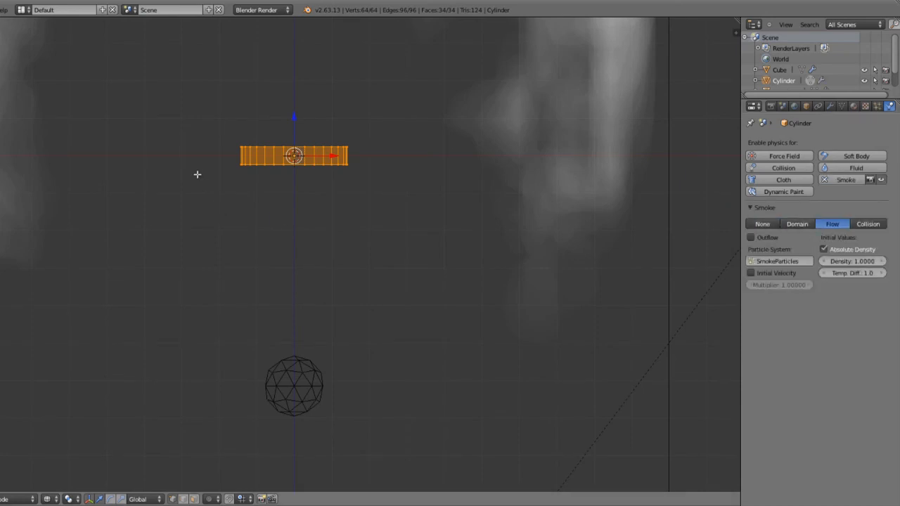
pyautogui.press('x')
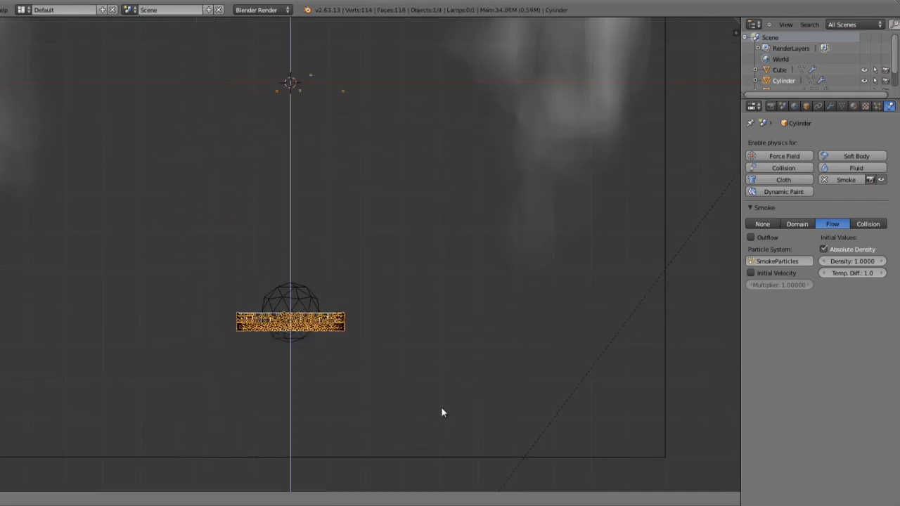
pyautogui.click(751, 273)
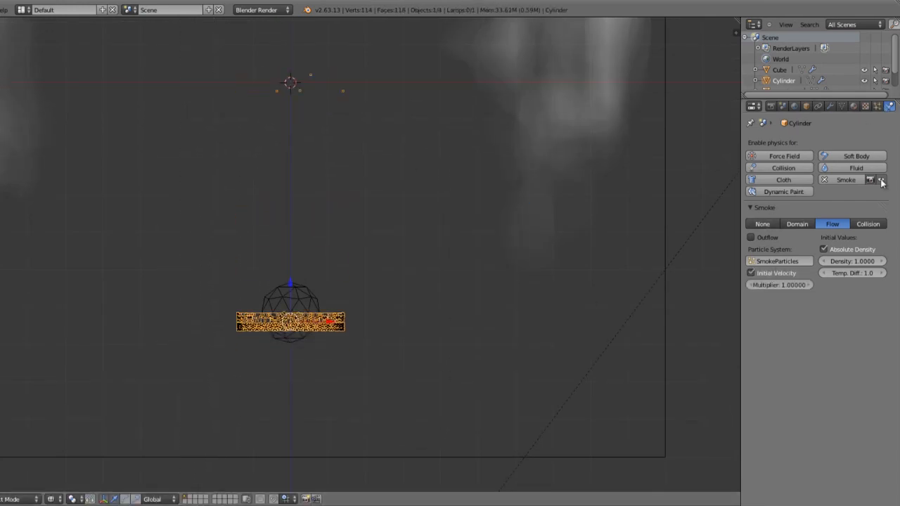